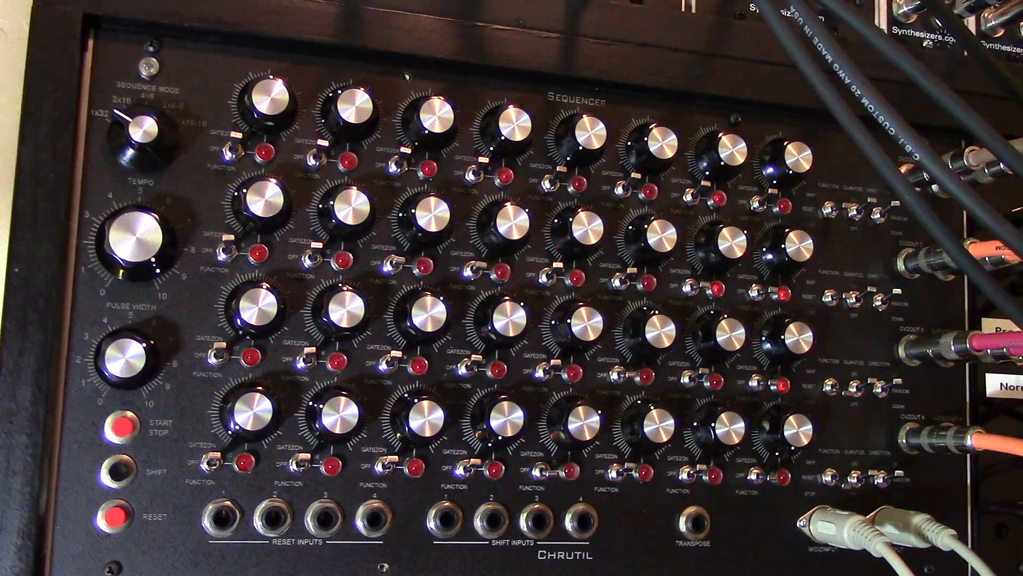
left_click(122, 425)
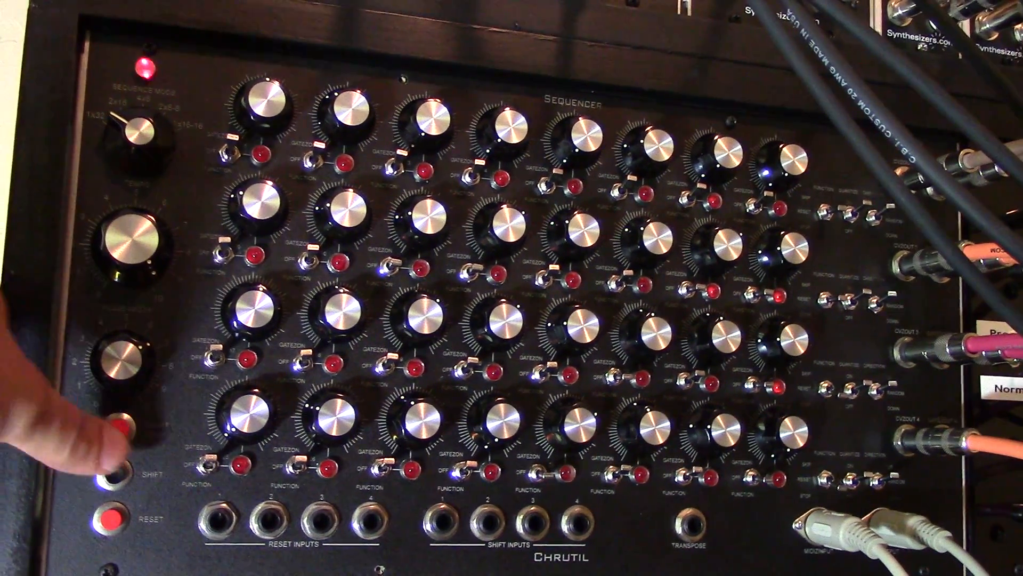